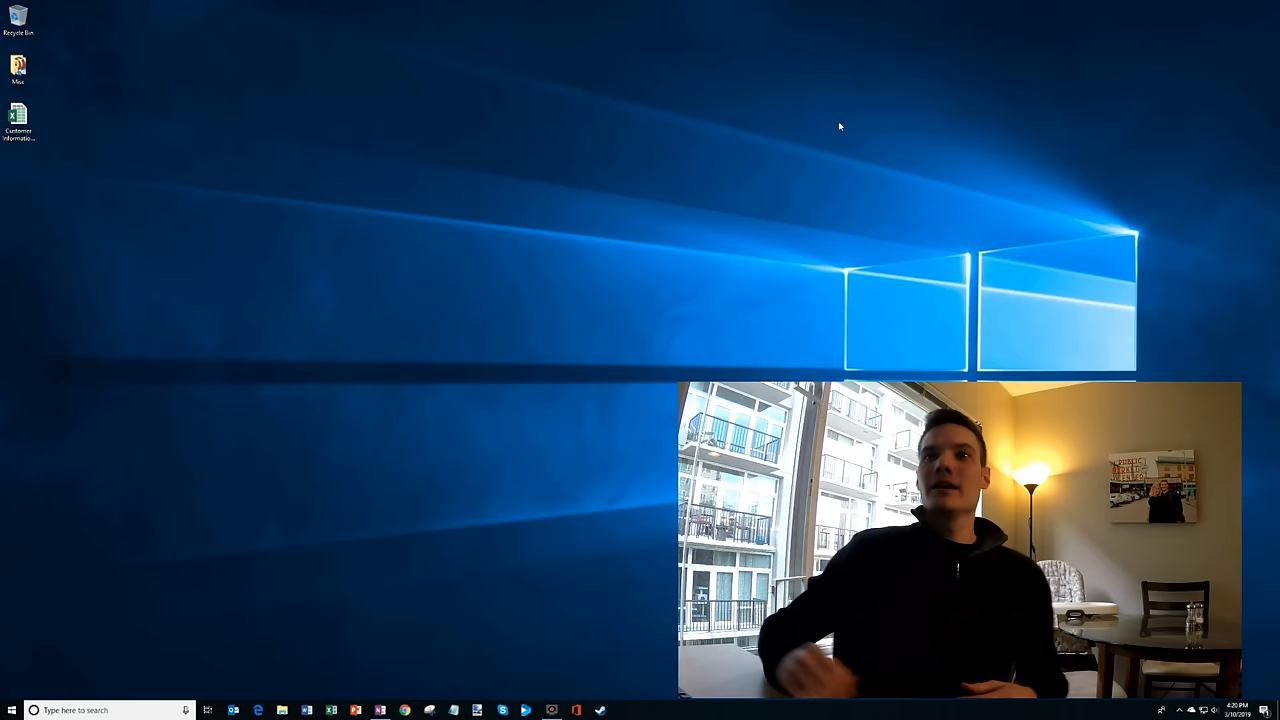
{"action": "mouse_move", "coordinate": [393, 297]}
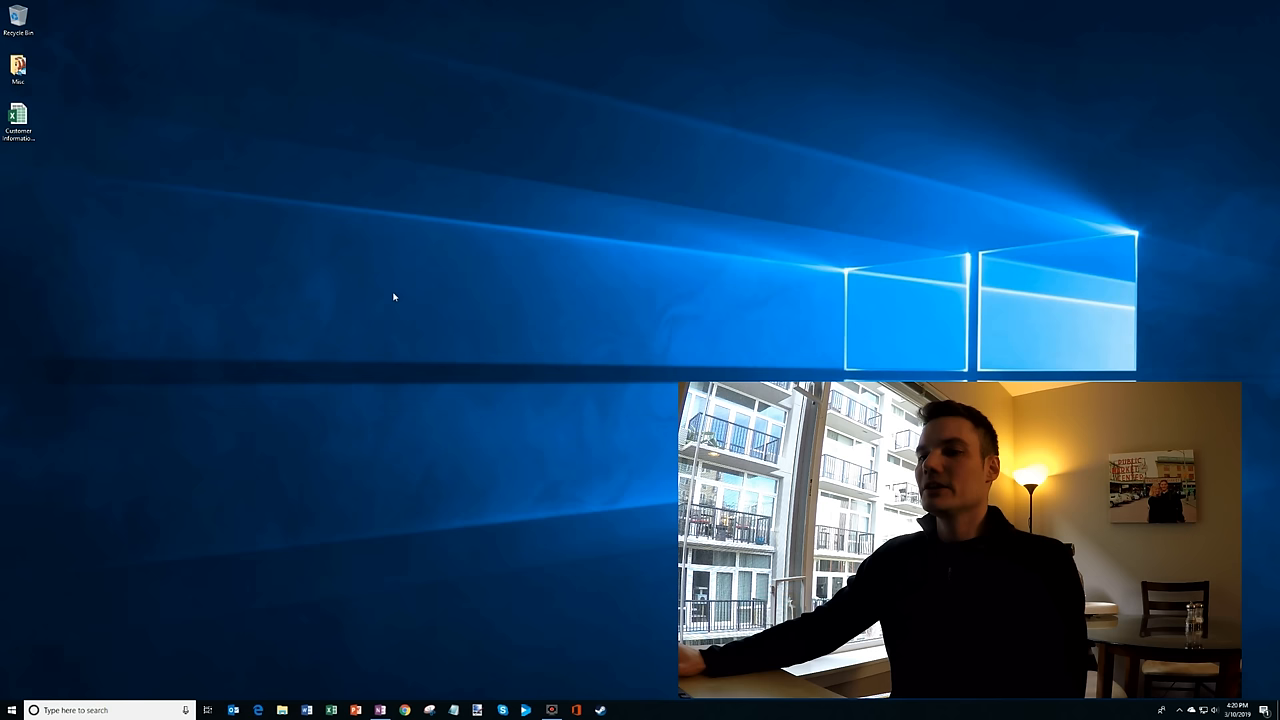
Step: Launch Word from the taskbar and start a new blank document
{"action": "left_click", "coordinate": [308, 710]}
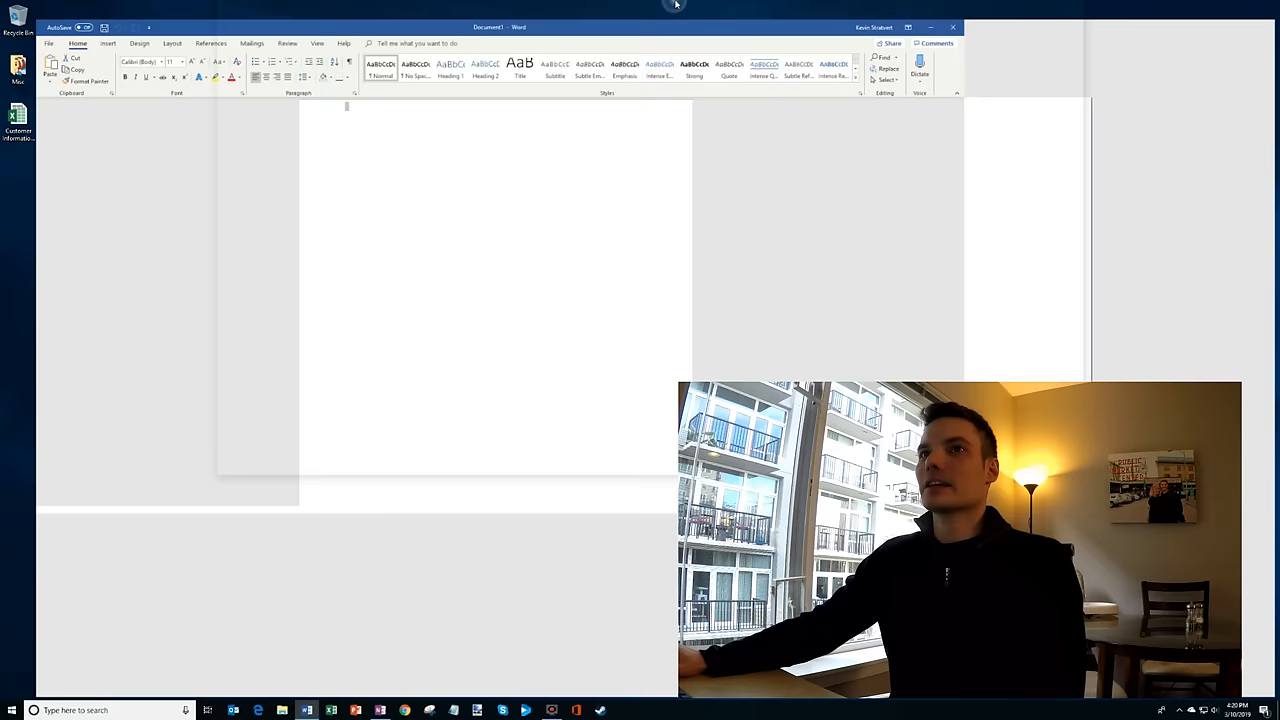
Step: Set the mail merge document type to E-mail Messages from the Mailings tab
{"action": "left_click", "coordinate": [223, 24]}
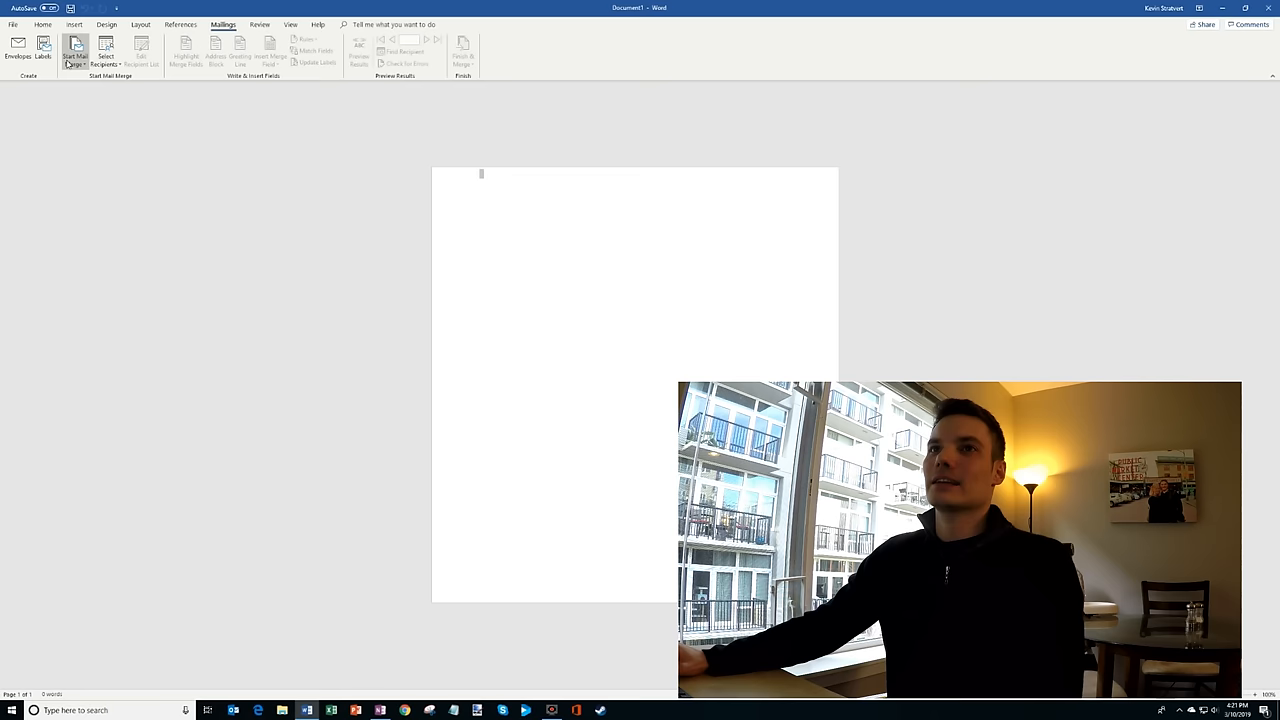
{"action": "left_click", "coordinate": [75, 50]}
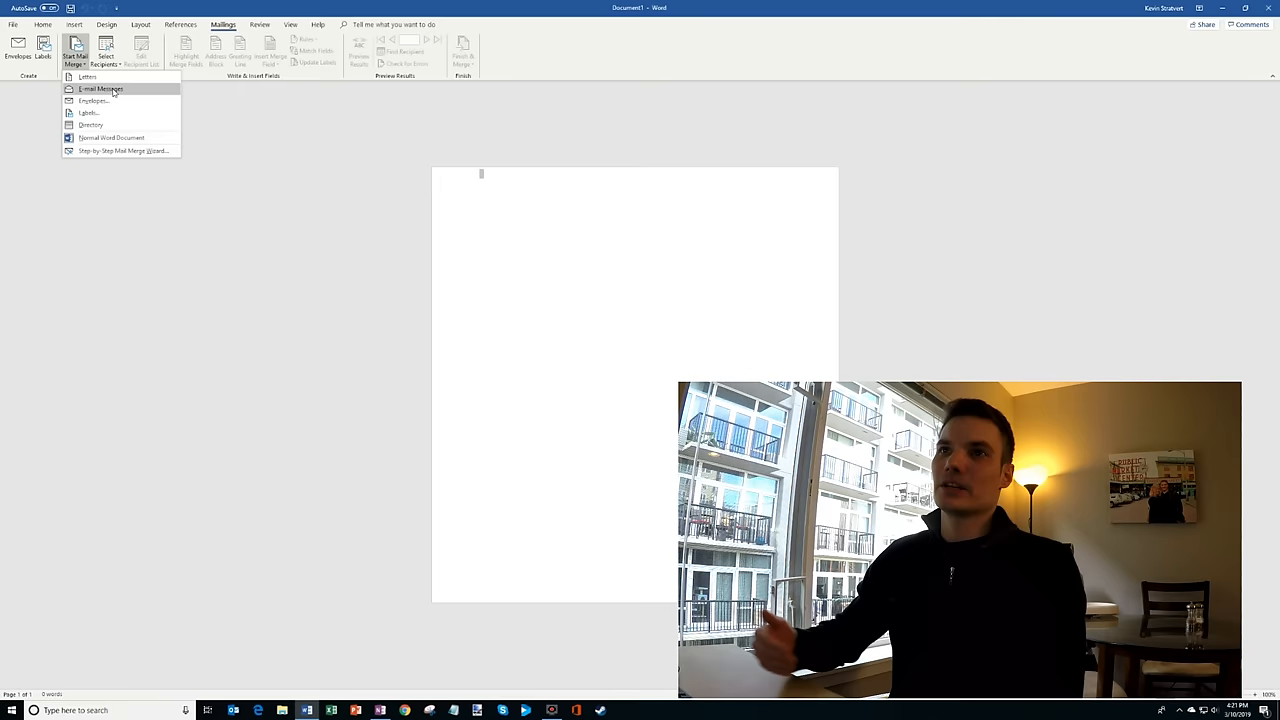
{"action": "mouse_move", "coordinate": [90, 112]}
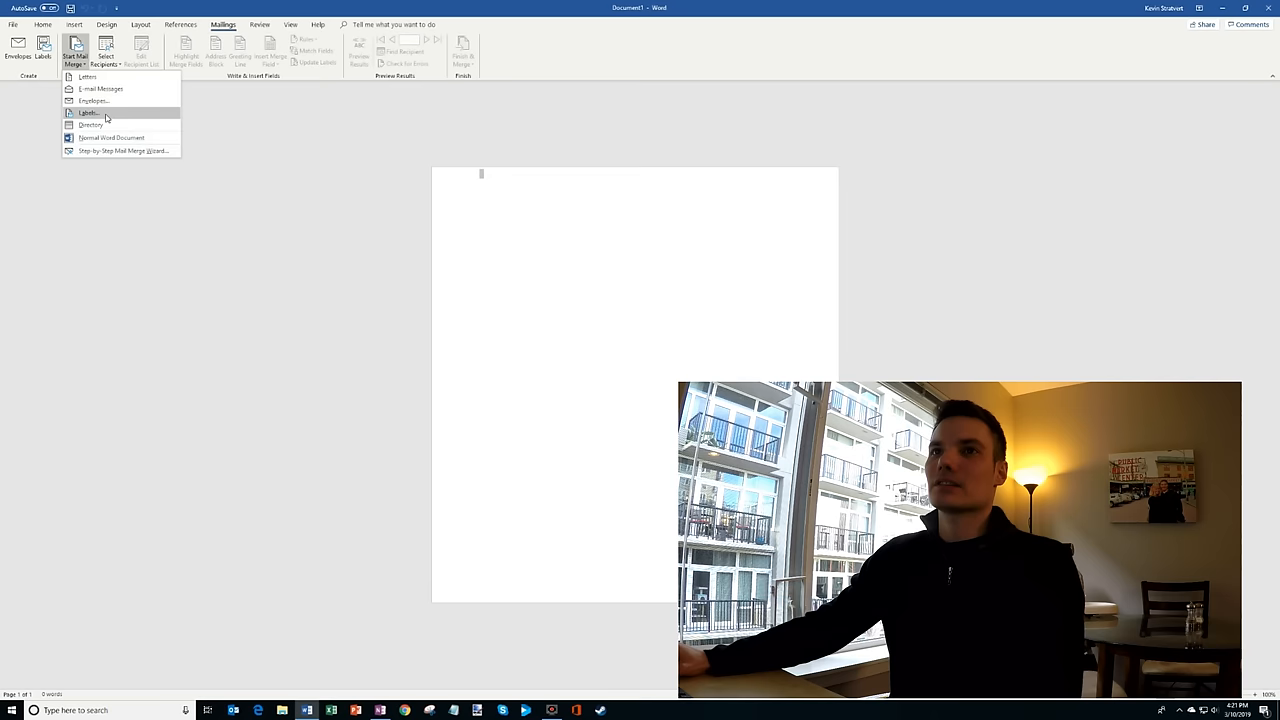
{"action": "left_click", "coordinate": [88, 112]}
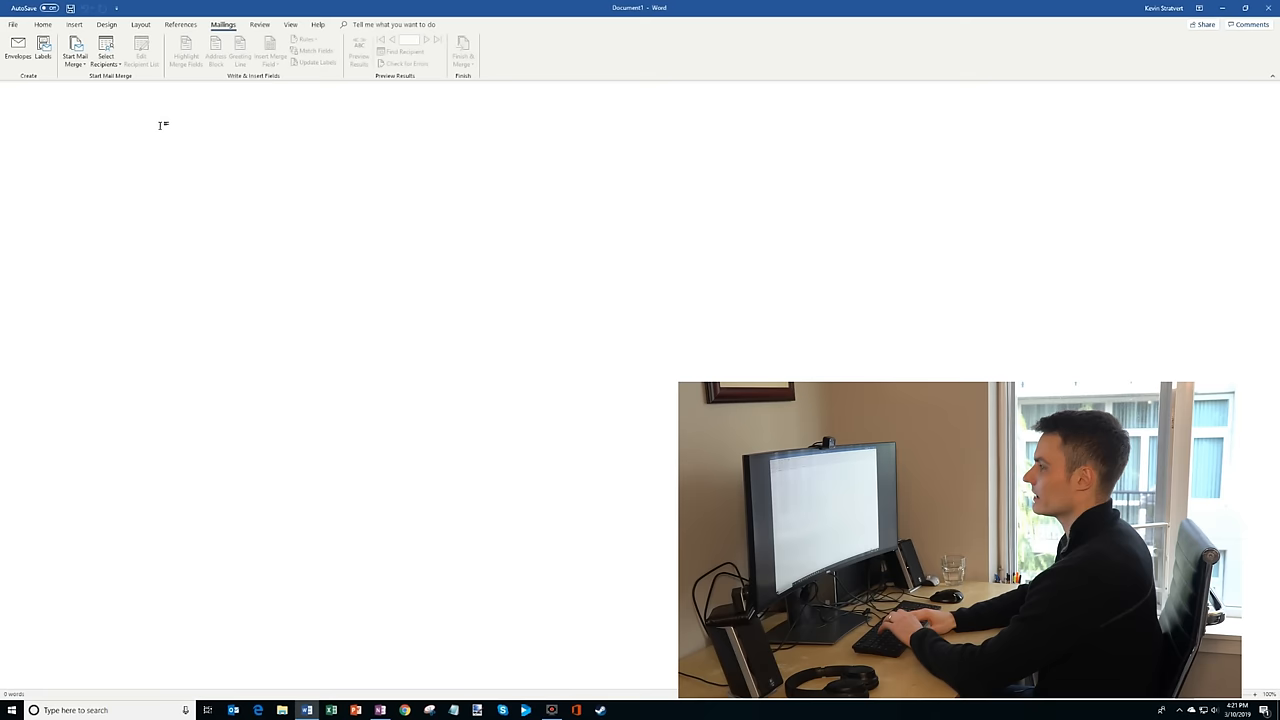
Step: Type 'Hello' as the opening word of the email body
{"action": "type", "text": "Hello"}
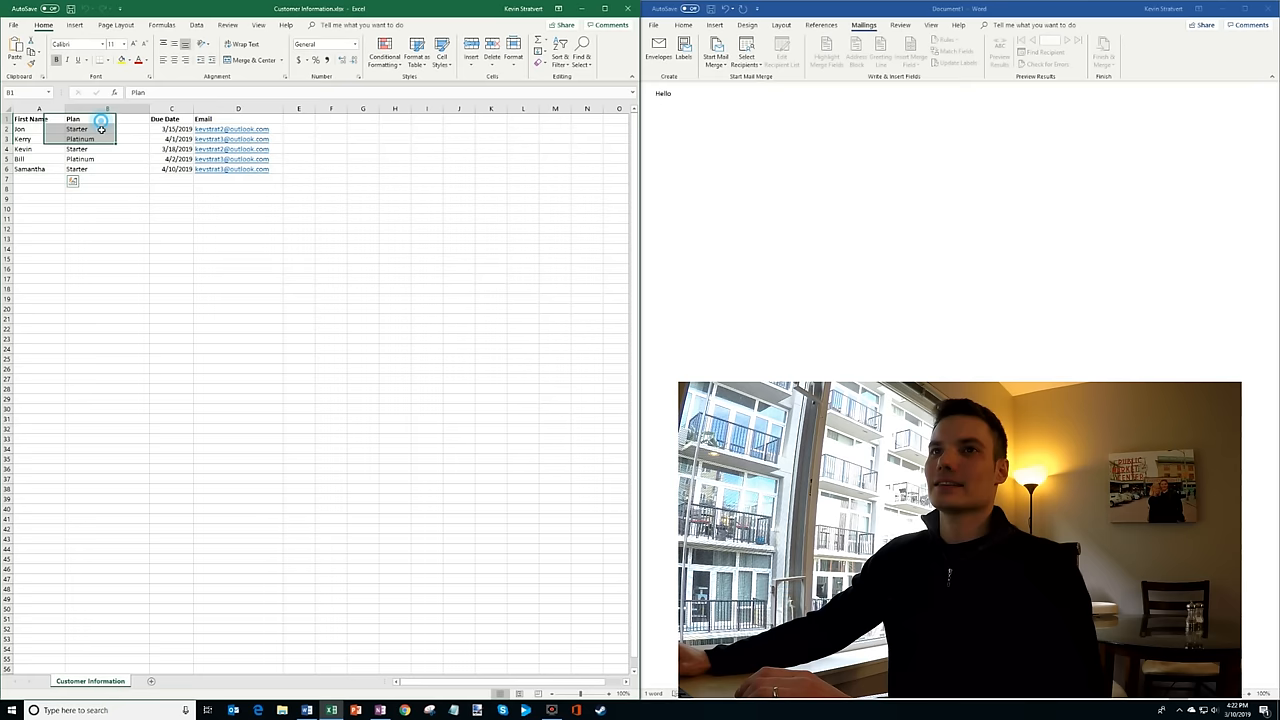
{"action": "left_click", "coordinate": [237, 128]}
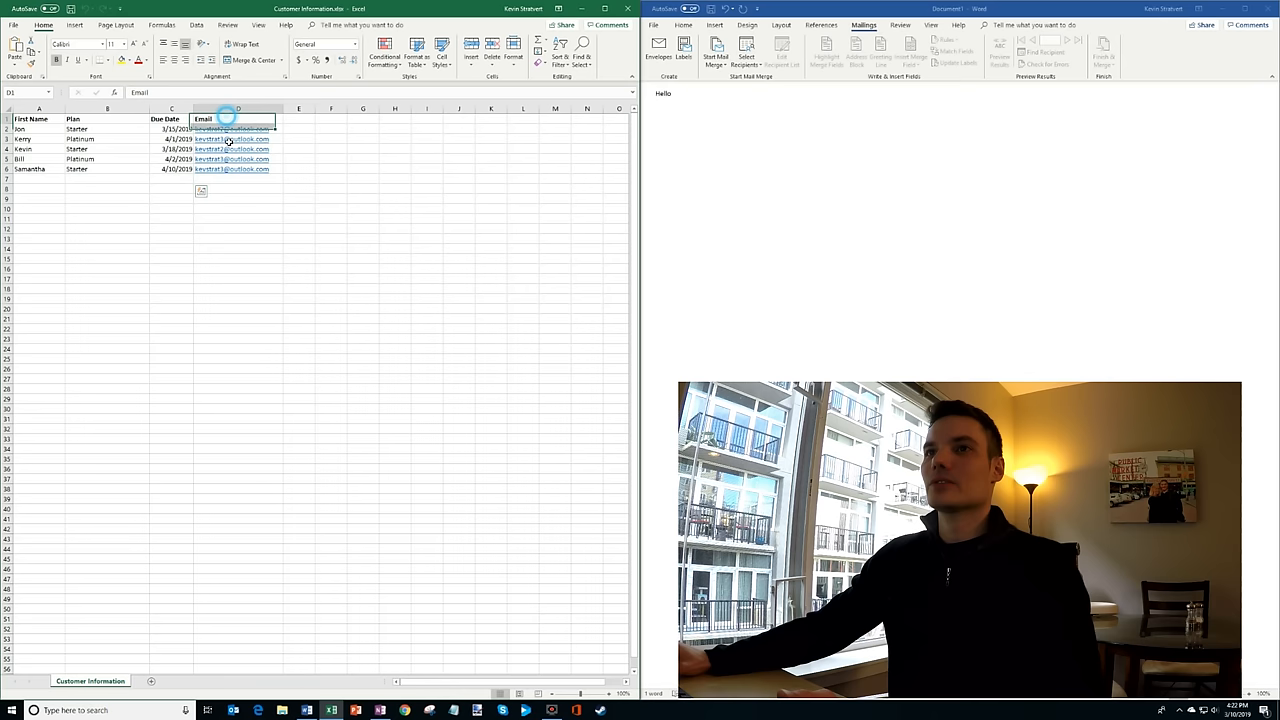
{"action": "left_click_drag", "start_coordinate": [237, 128], "coordinate": [237, 168]}
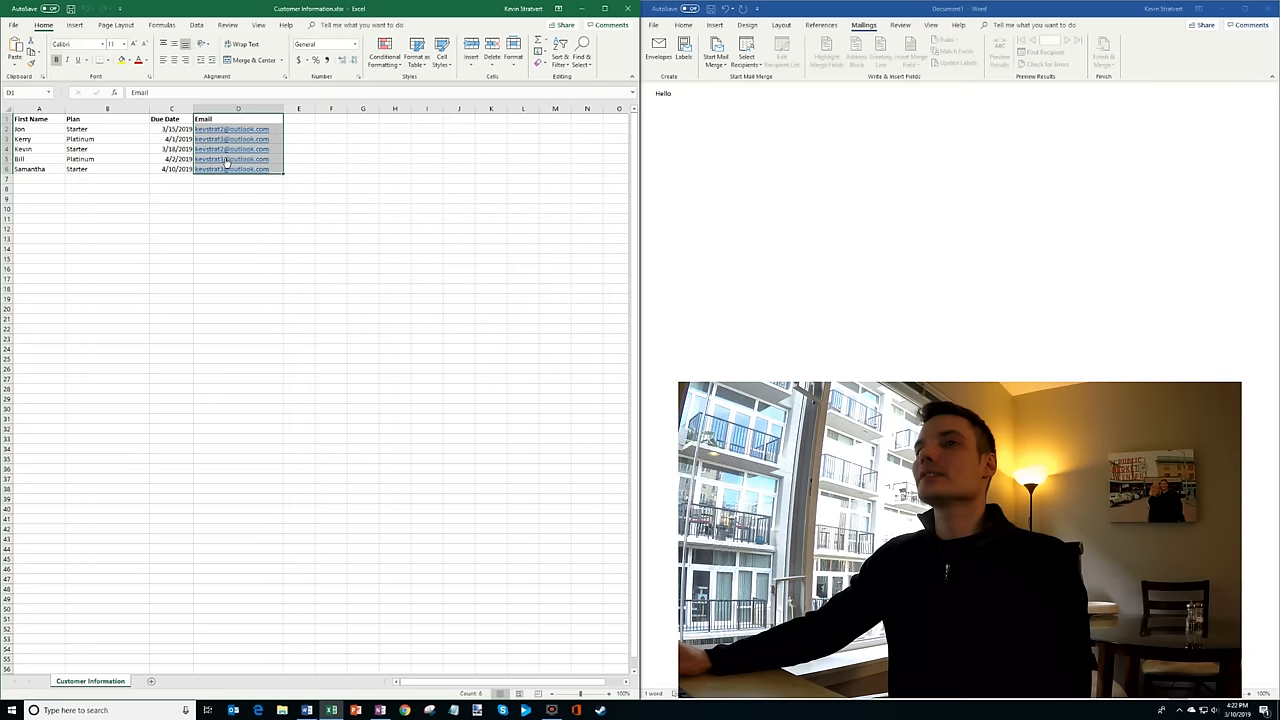
{"action": "left_click", "coordinate": [107, 189]}
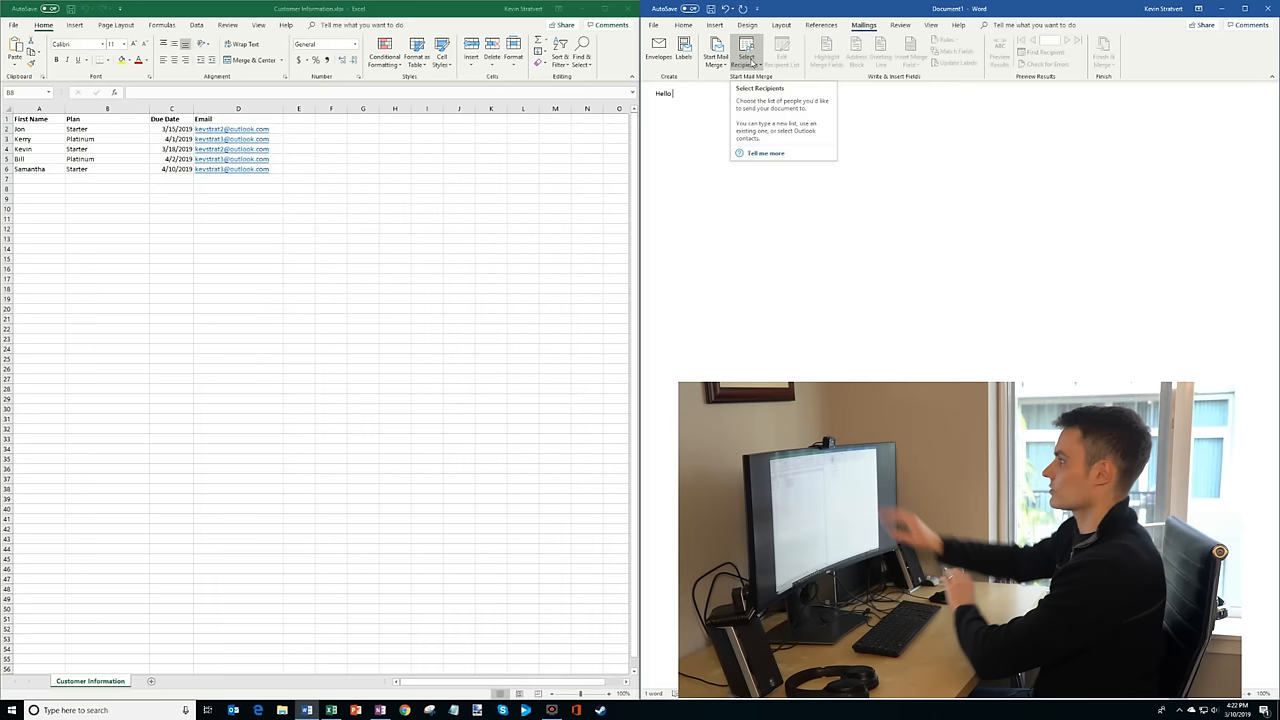
Step: Use the existing Customer Information.xlsx table, with headers, as the recipient list
{"action": "left_click", "coordinate": [746, 50]}
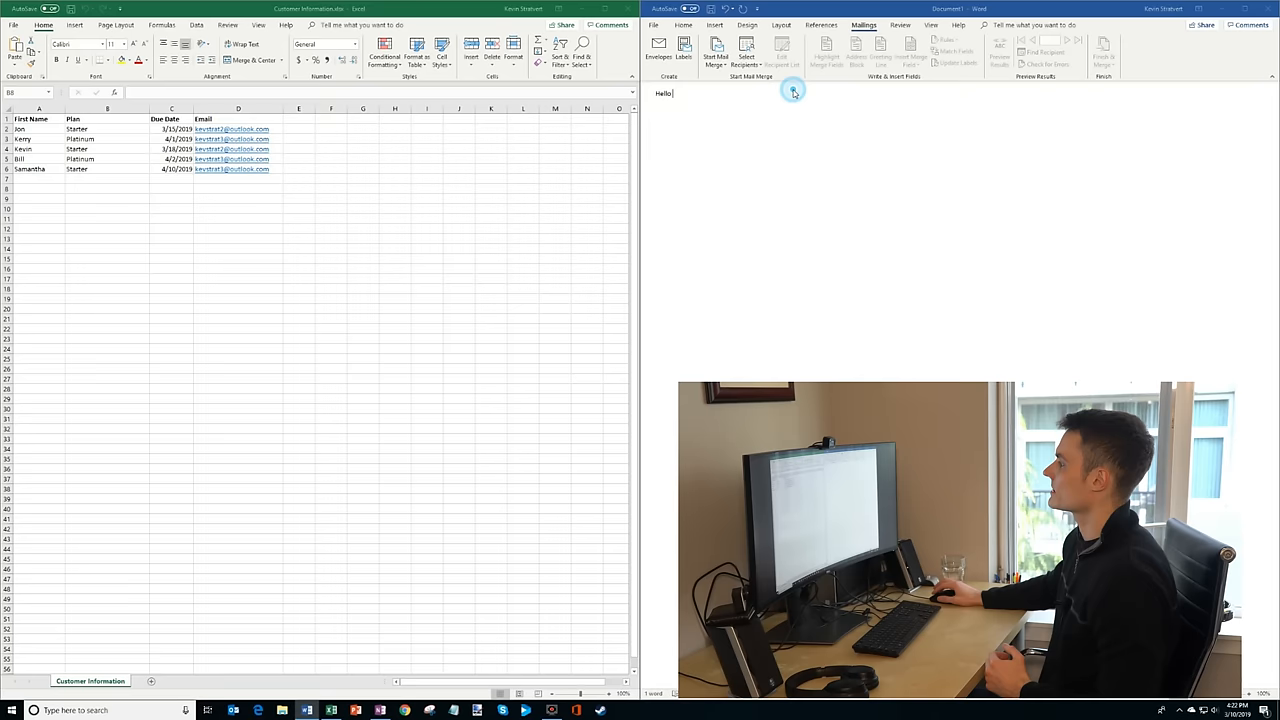
{"action": "left_click", "coordinate": [746, 48]}
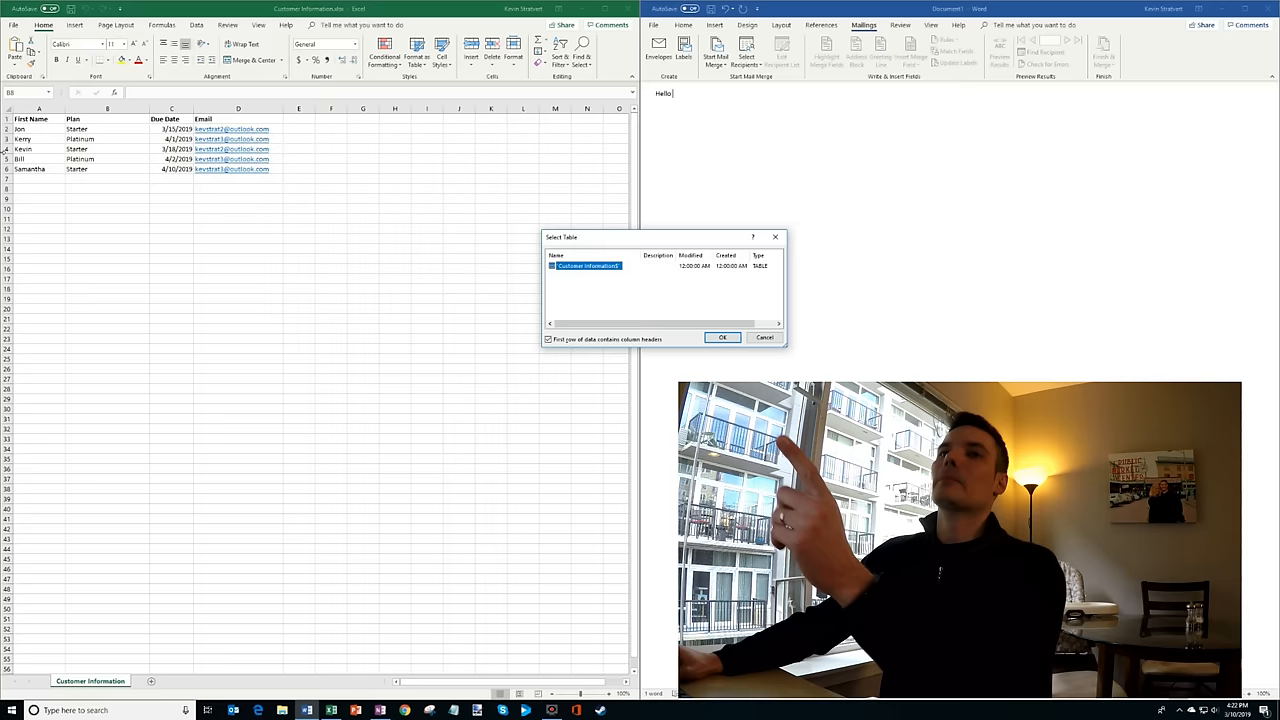
{"action": "left_click", "coordinate": [723, 337]}
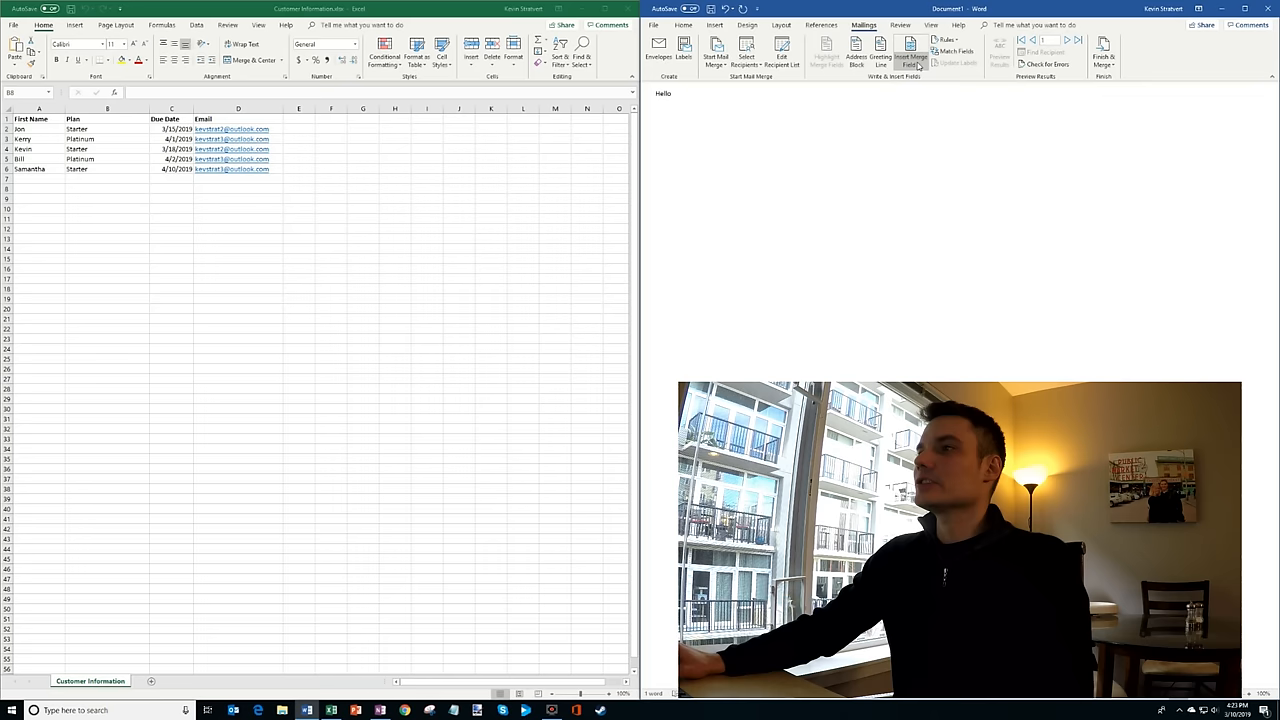
Step: Insert First_Name after Hello, then type 'Your' and insert the Plan field
{"action": "left_click", "coordinate": [910, 57]}
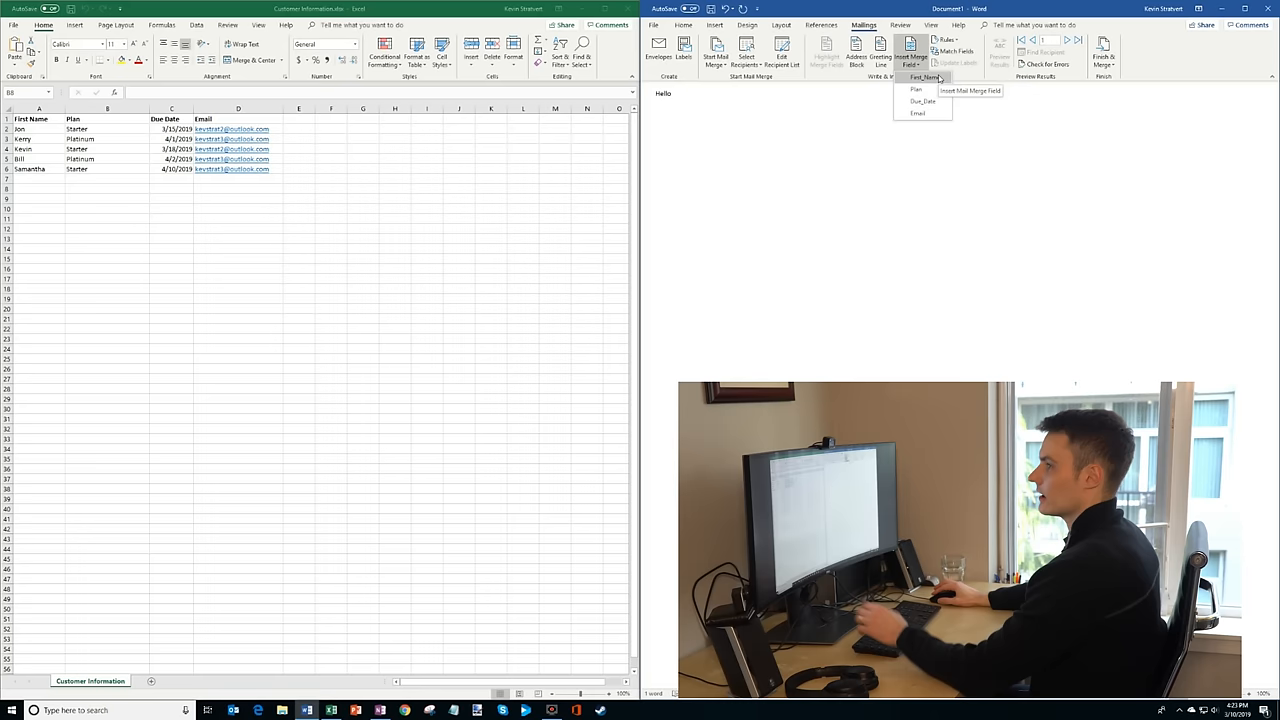
{"action": "left_click", "coordinate": [924, 78]}
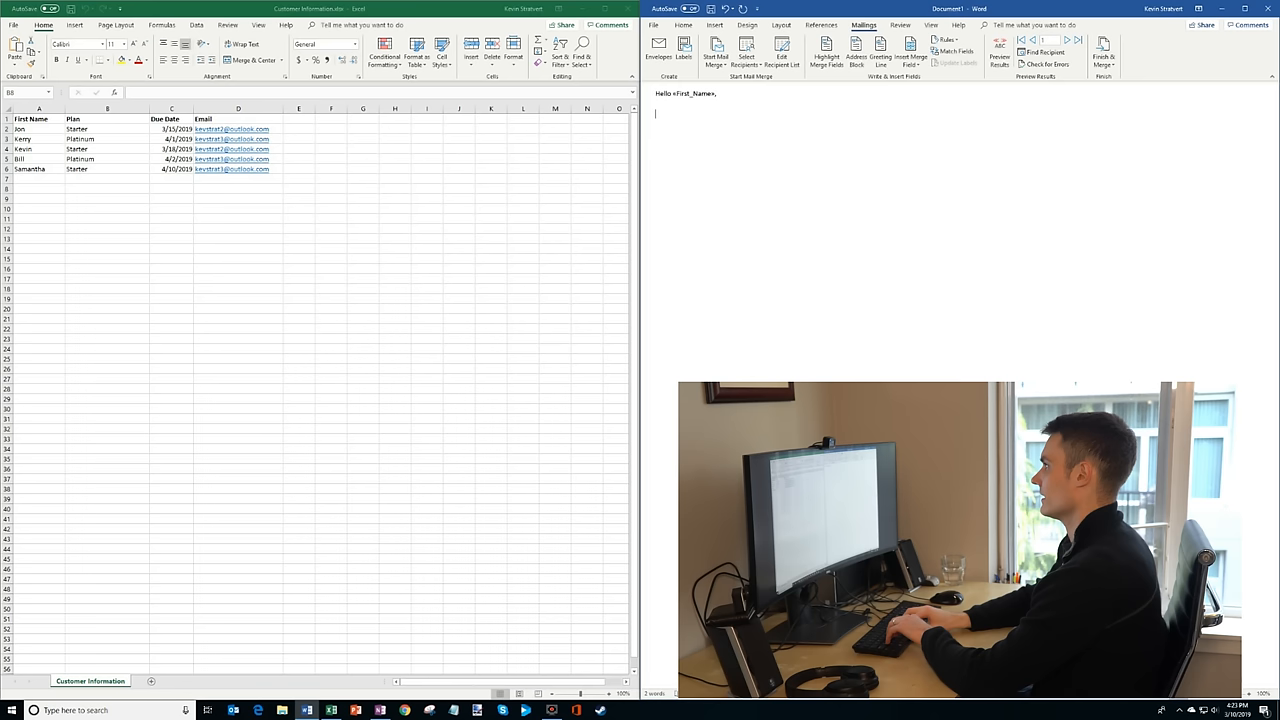
{"action": "type", "text": "Your"}
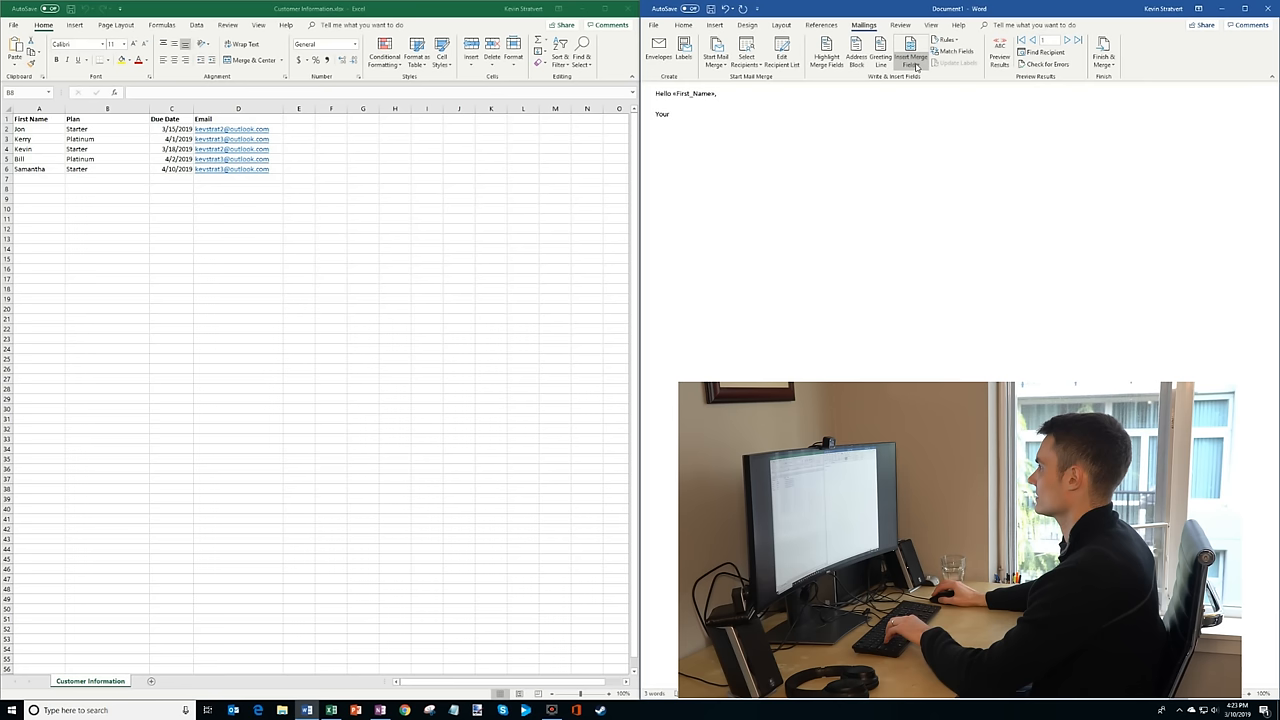
{"action": "left_click", "coordinate": [909, 52]}
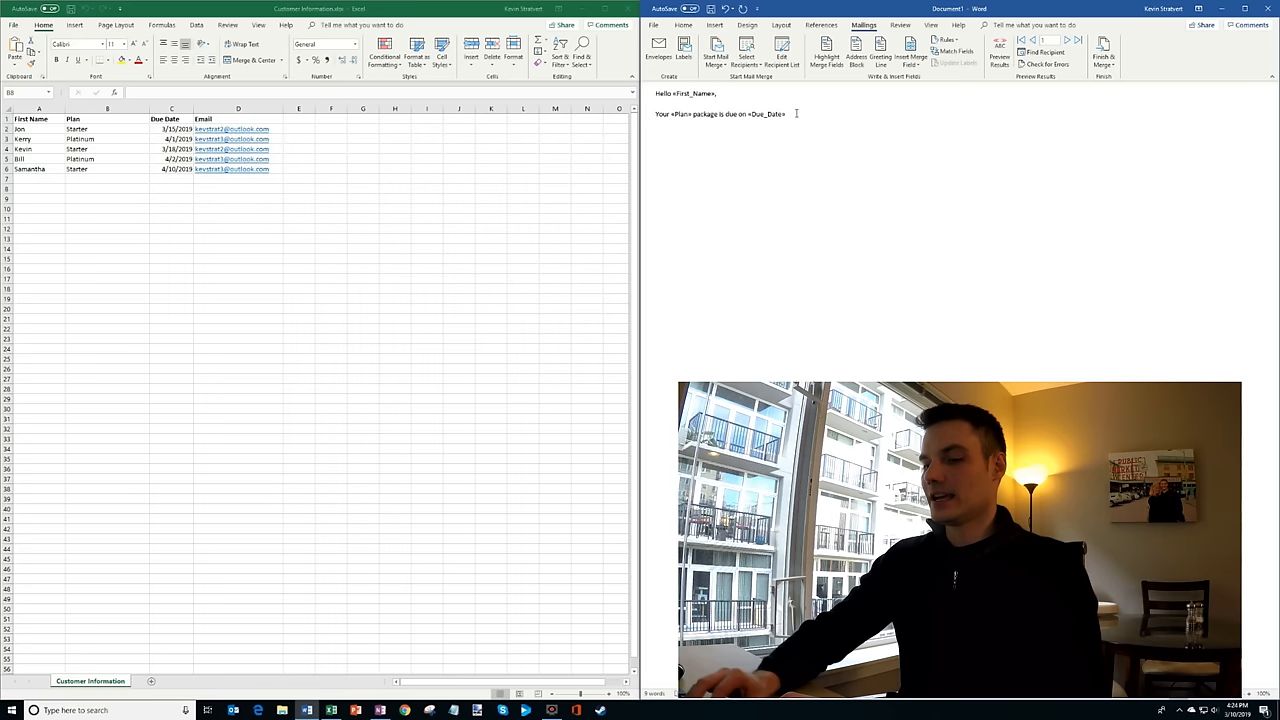
Step: Type the 123 Main Street, Seattle payment sentence, 'Thank you,' and 'The Billing Company'
{"action": "type", "text": "Please submit your payment to 123 Main Street, Seattle, WA 98121."}
{"action": "type", "text": "The Billing Company"}
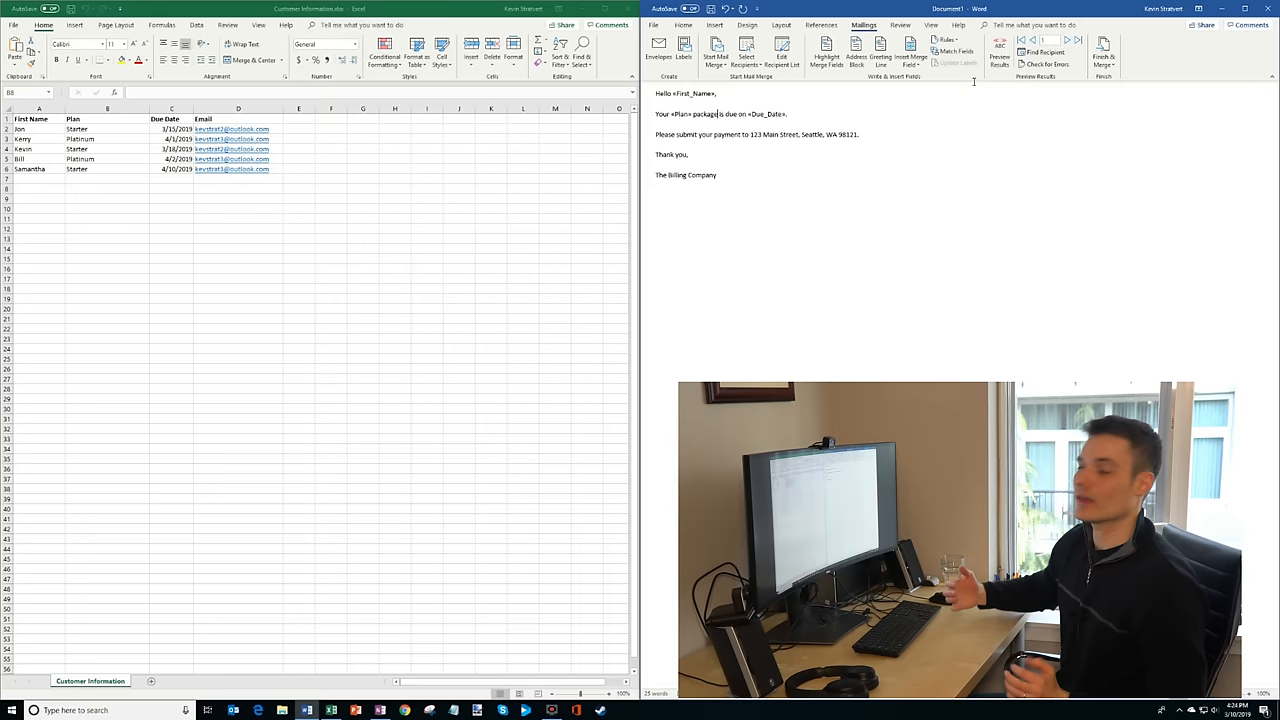
{"action": "left_click", "coordinate": [999, 48]}
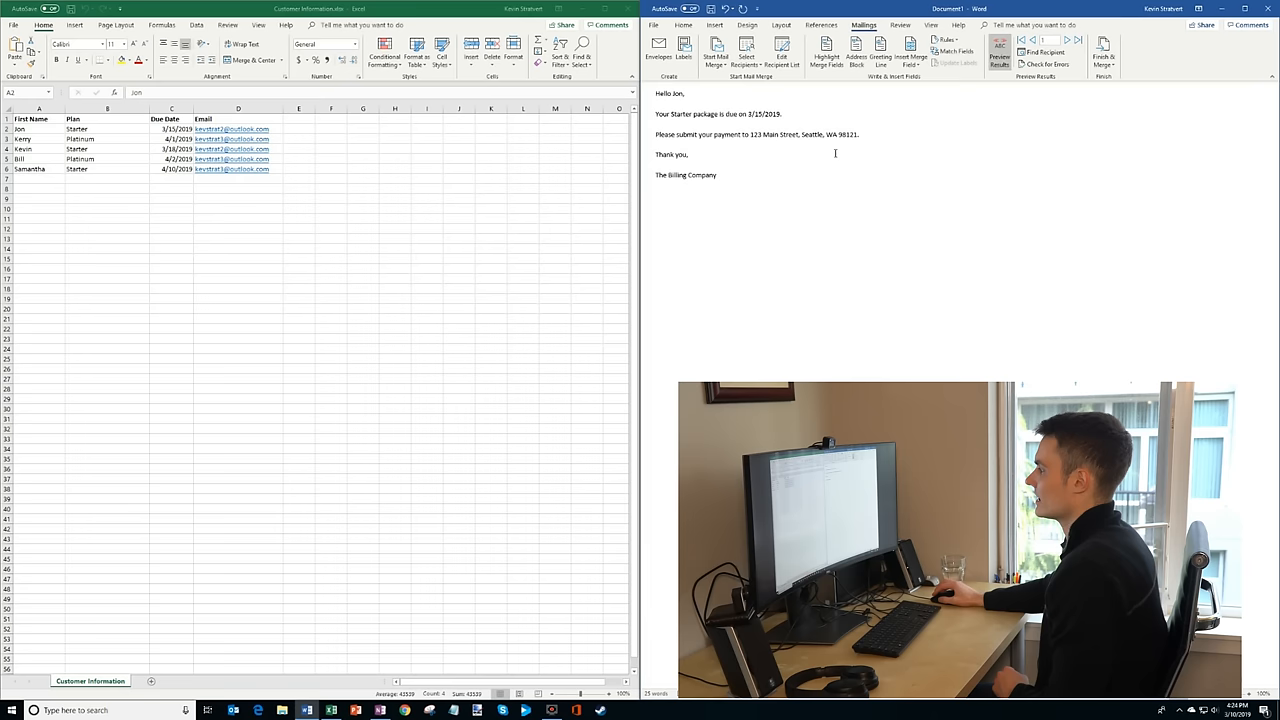
{"action": "mouse_move", "coordinate": [1065, 40]}
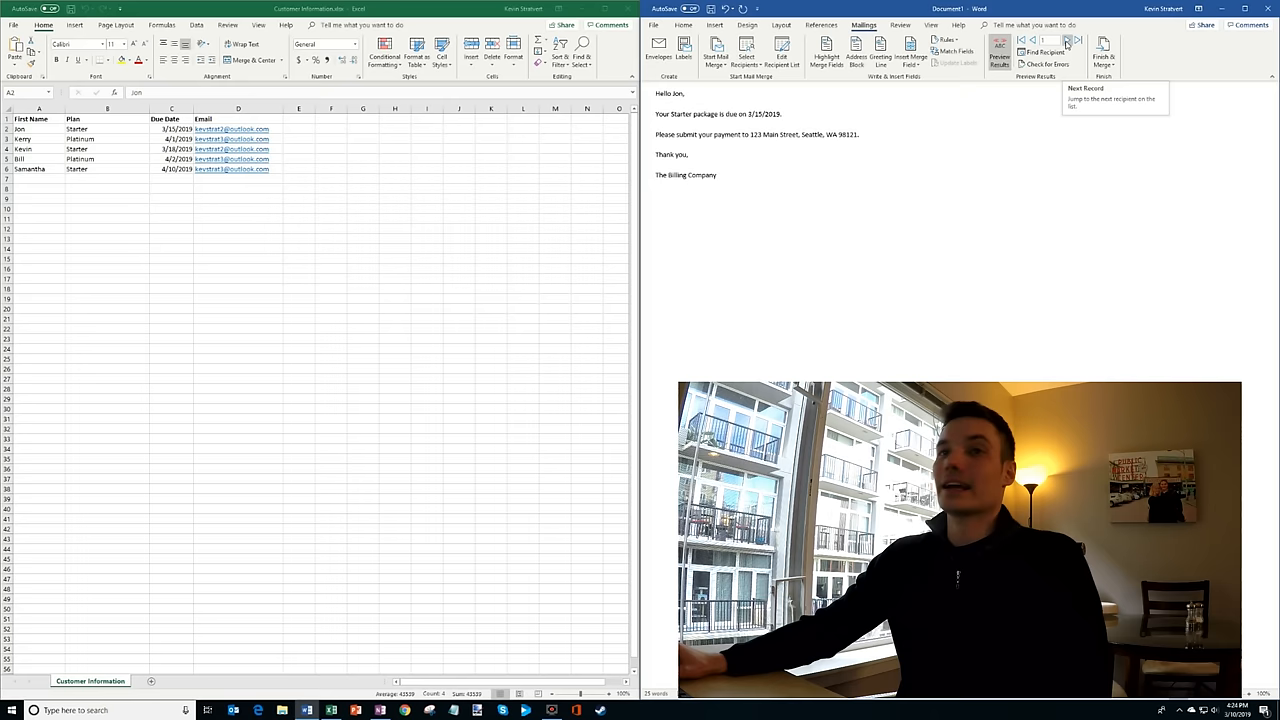
{"action": "left_click", "coordinate": [1066, 40]}
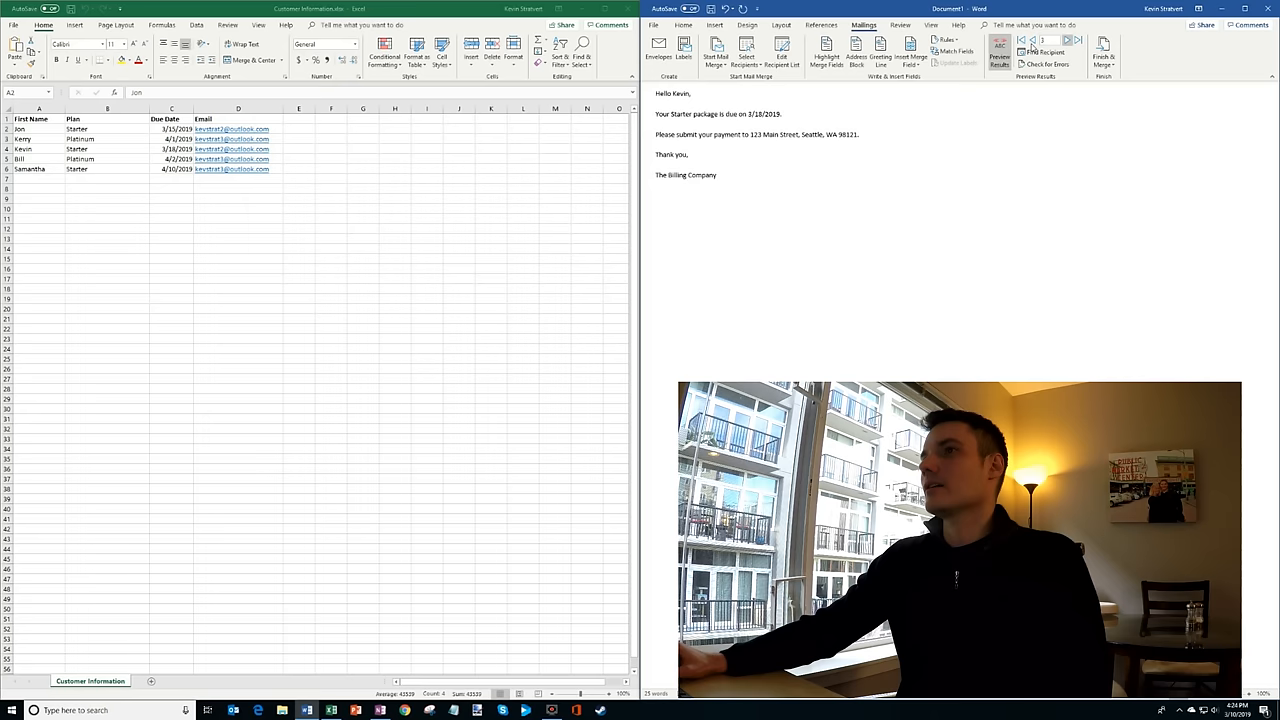
{"action": "left_click", "coordinate": [38, 148]}
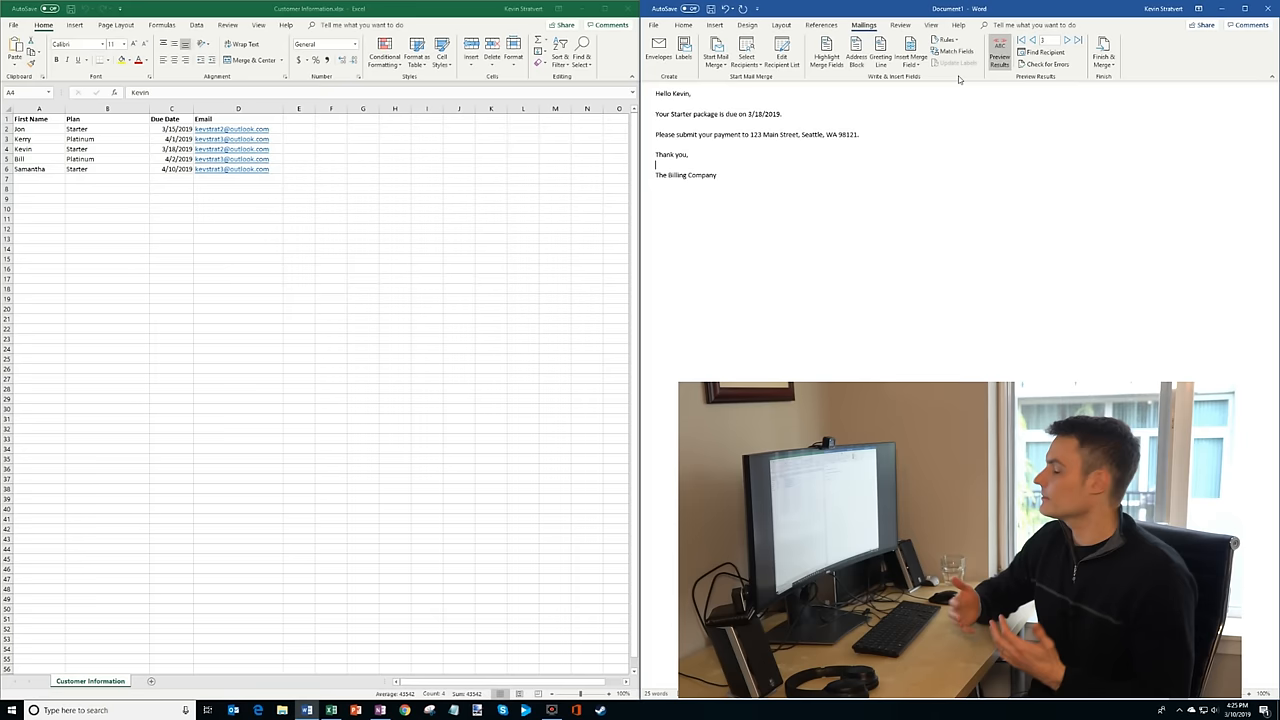
{"action": "left_click", "coordinate": [999, 50]}
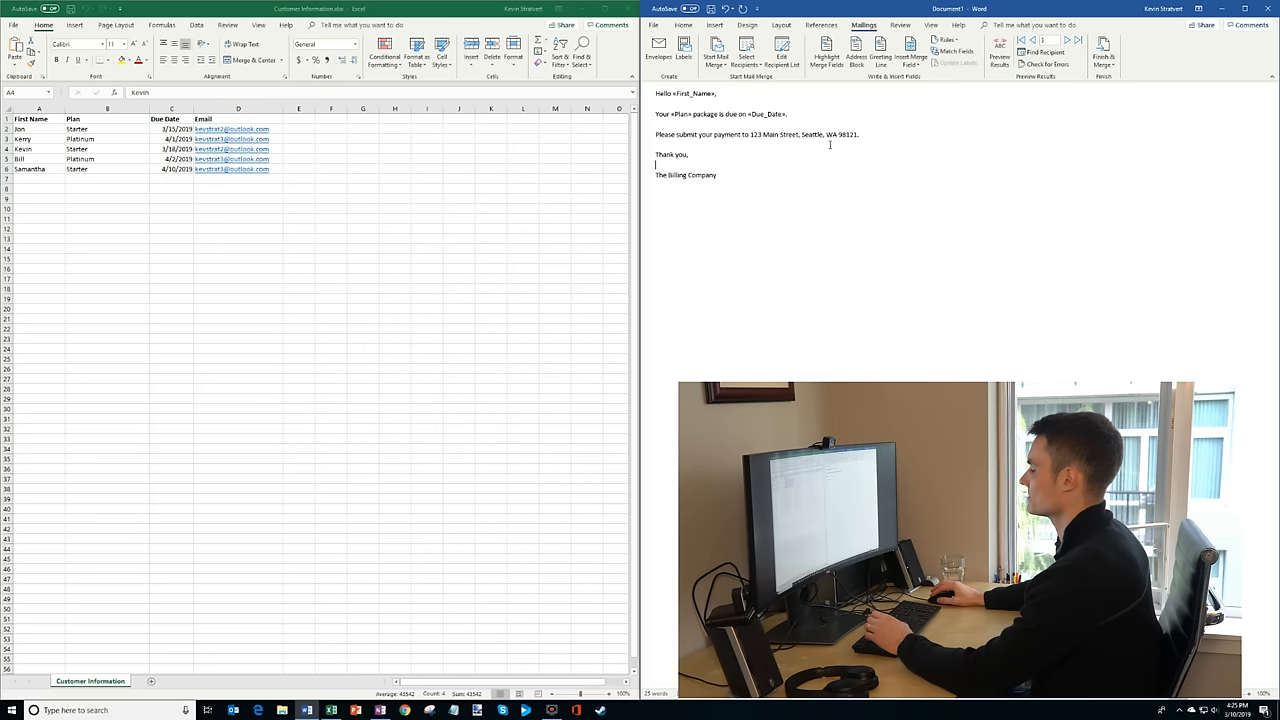
Step: Send all records as HTML emails to the Email field, subject 'Your bill is due'
{"action": "left_click", "coordinate": [1104, 55]}
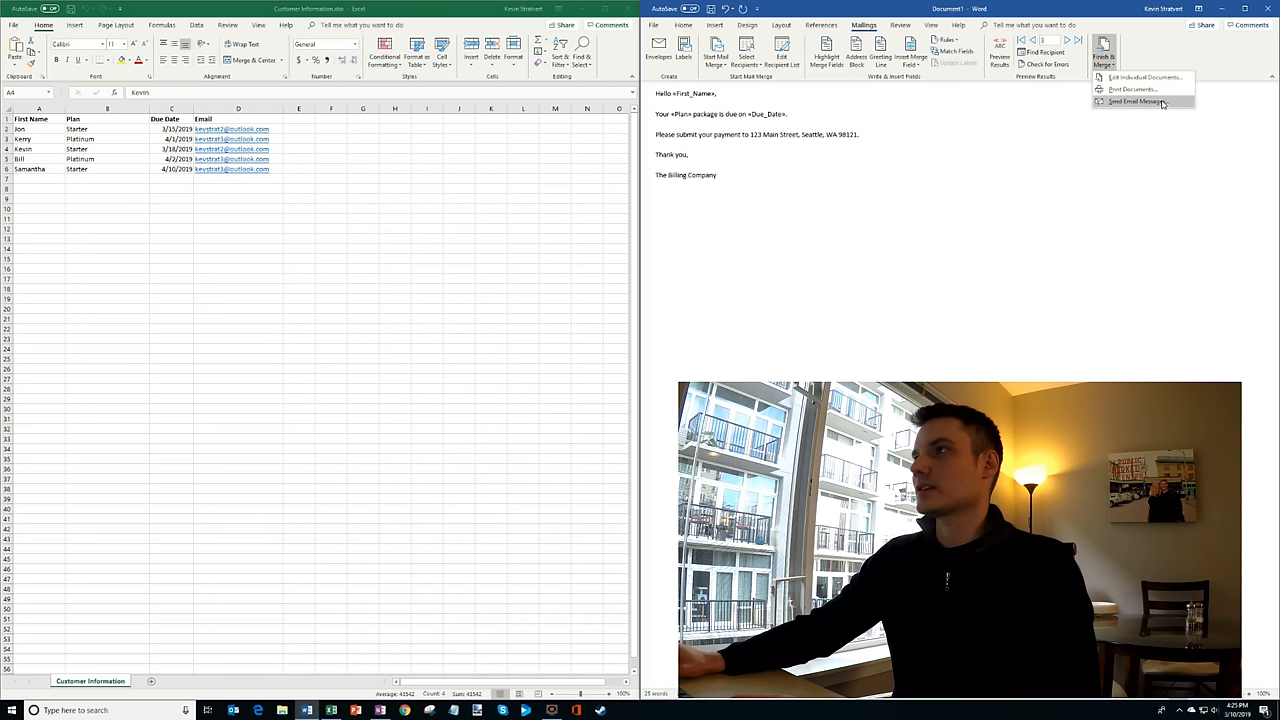
{"action": "left_click", "coordinate": [1133, 101]}
{"action": "type", "text": "Your bill is due"}
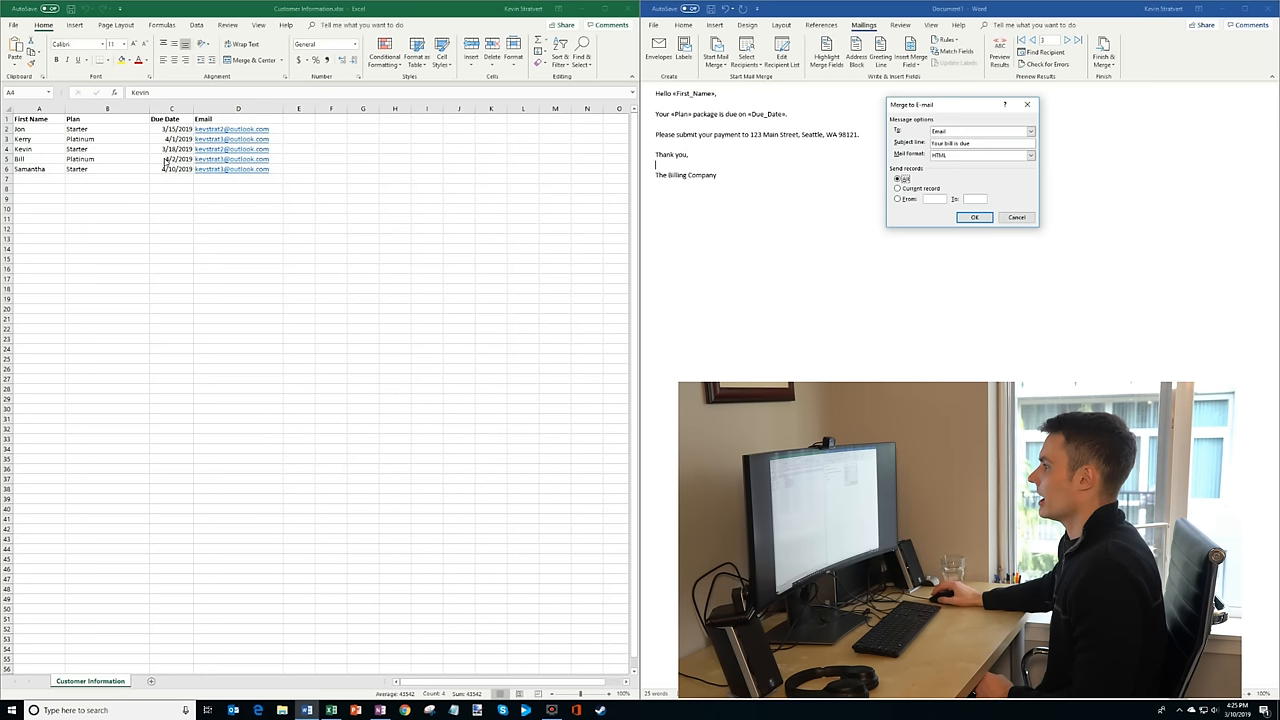
{"action": "left_click", "coordinate": [1016, 217]}
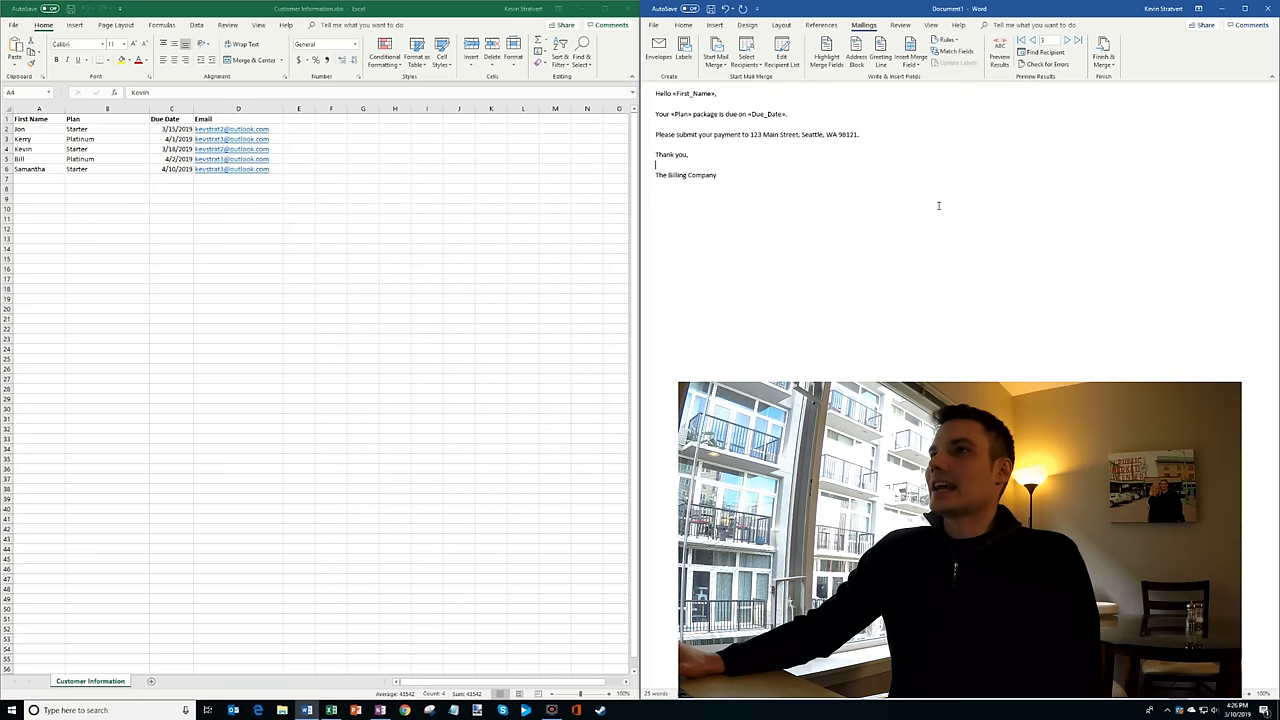
{"action": "left_click", "coordinate": [233, 710]}
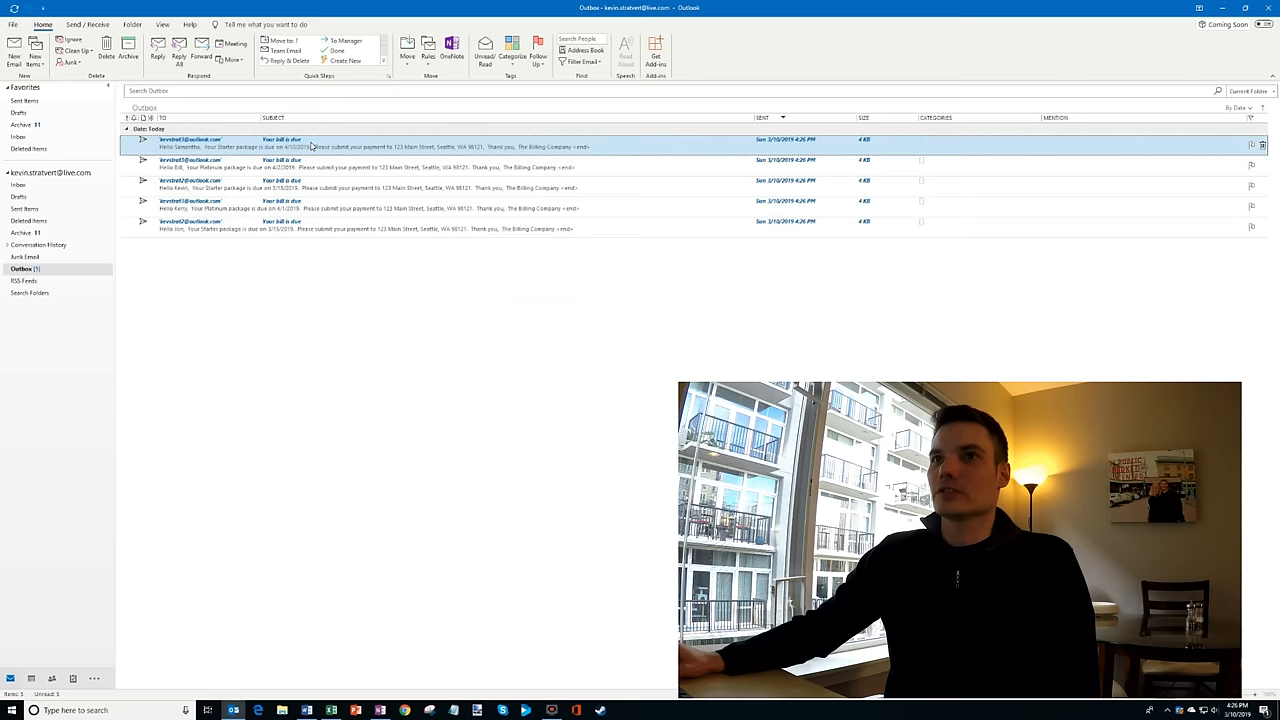
Step: Show Outlook's Send / Receive commands with the five merged emails queued in the Outbox
{"action": "left_click", "coordinate": [87, 24]}
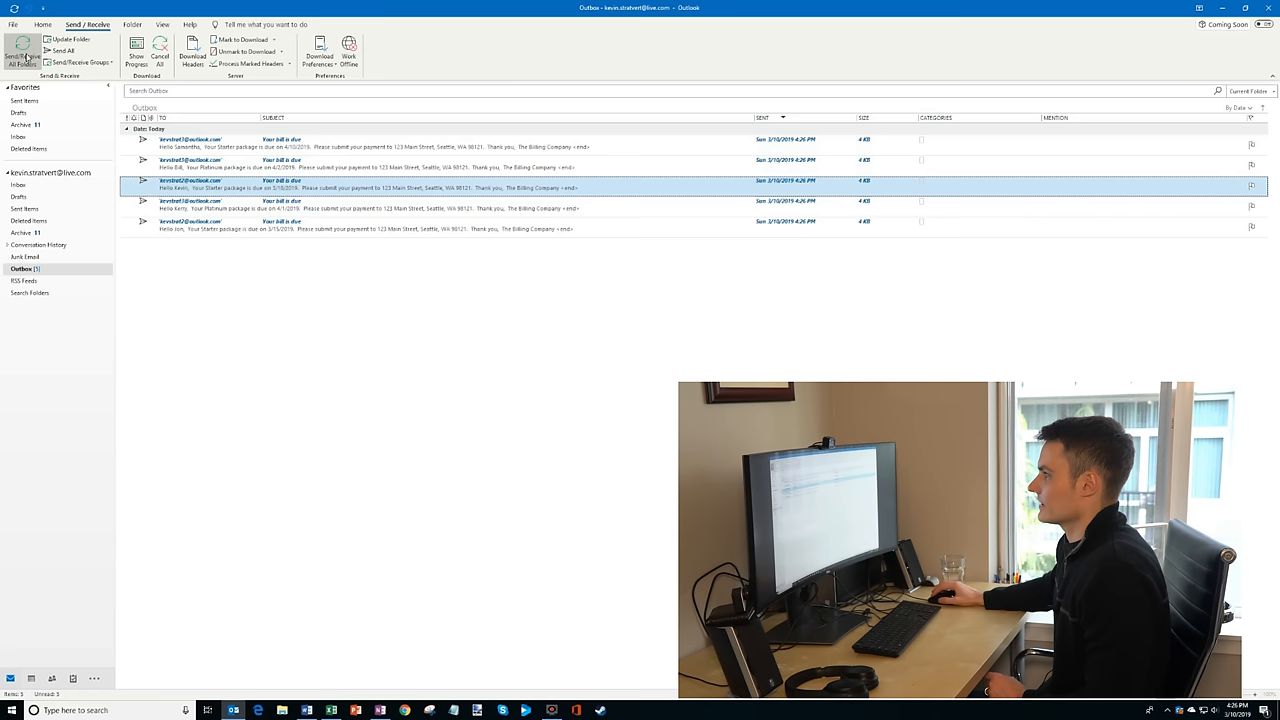